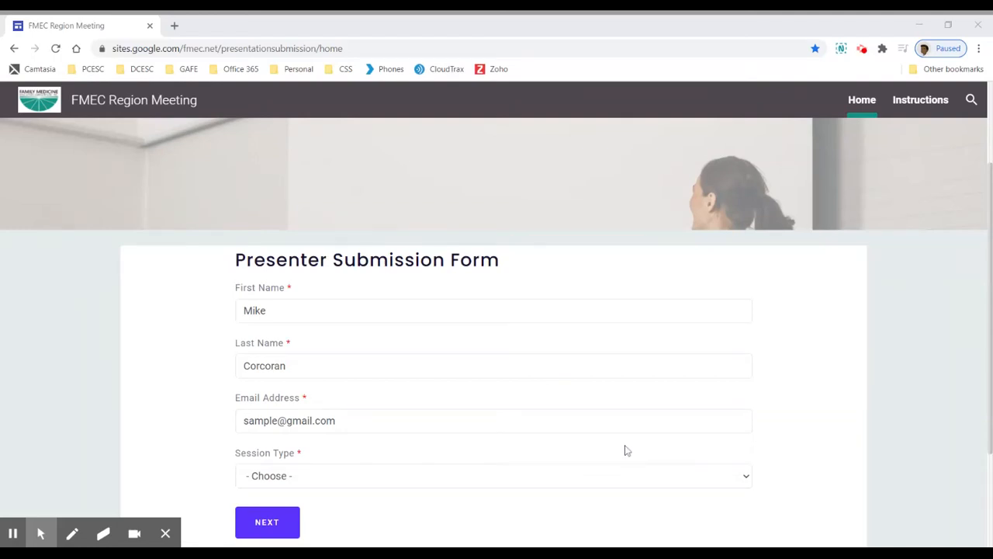
mouse_move(577, 450)
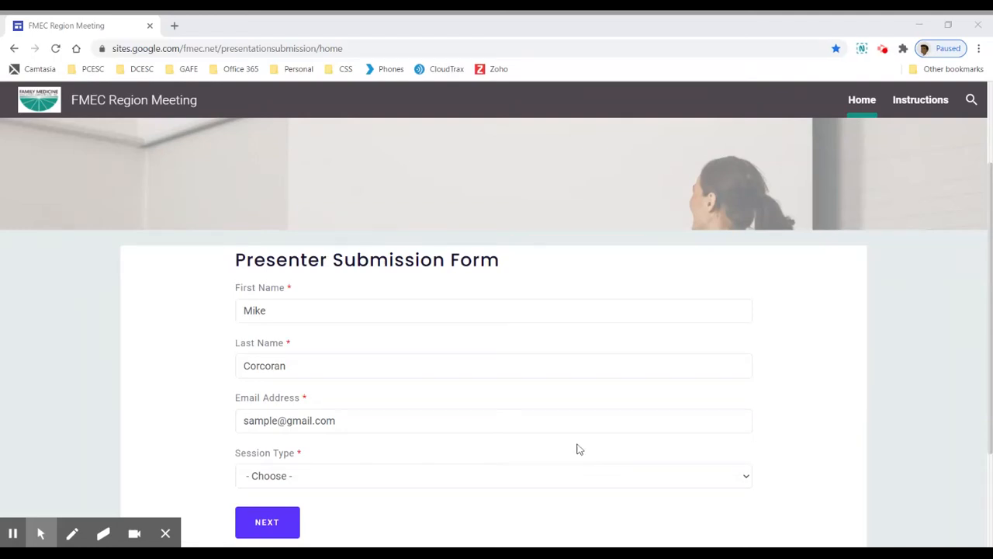
mouse_move(543, 351)
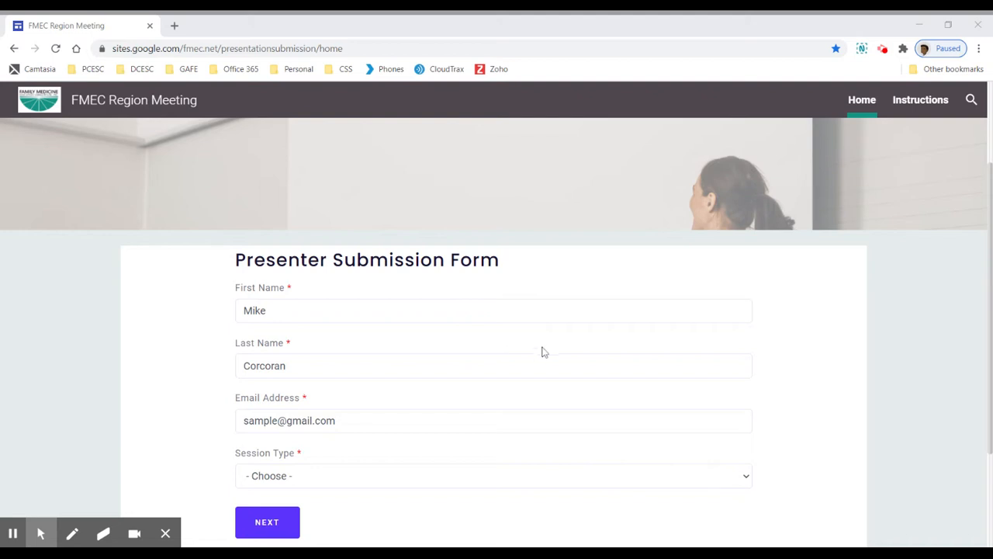
mouse_move(537, 350)
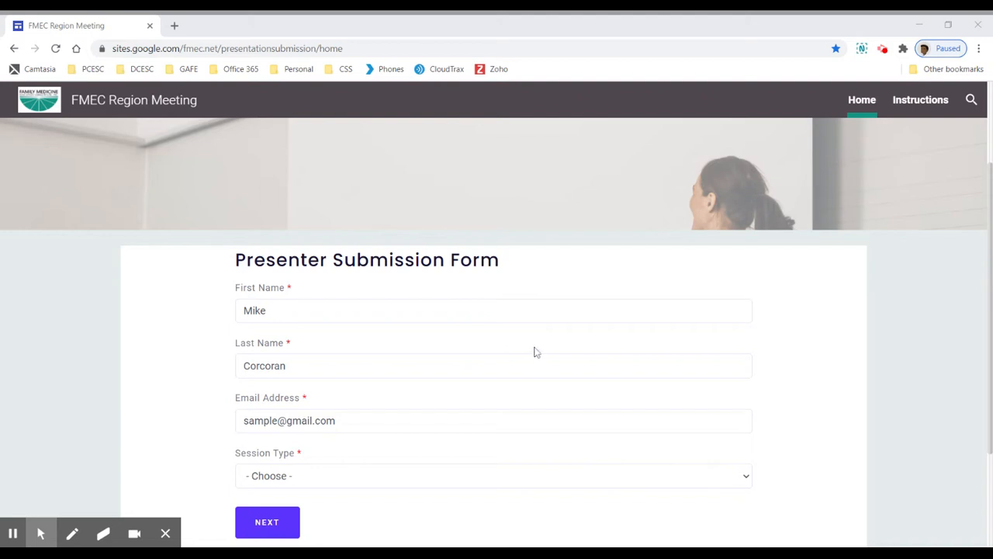
mouse_move(531, 356)
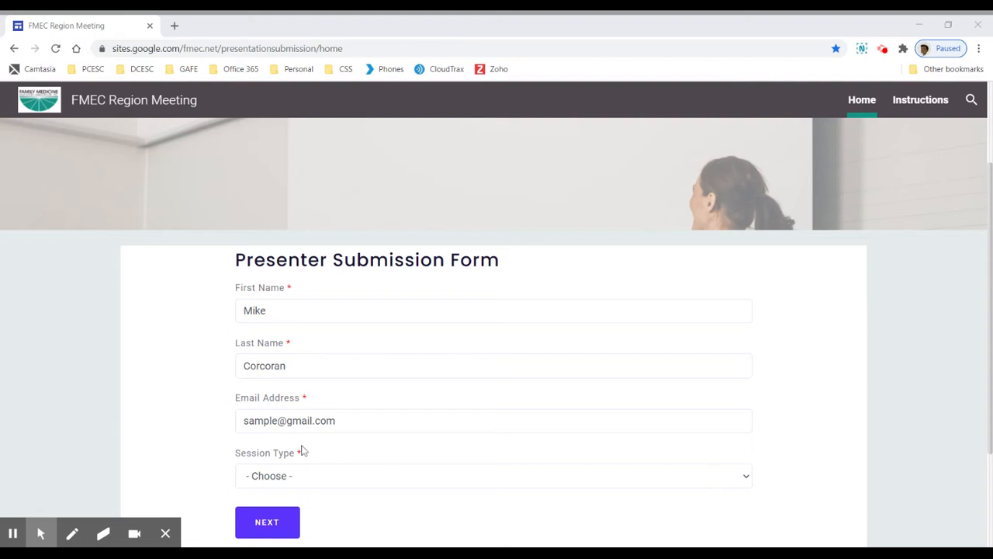
mouse_move(332, 478)
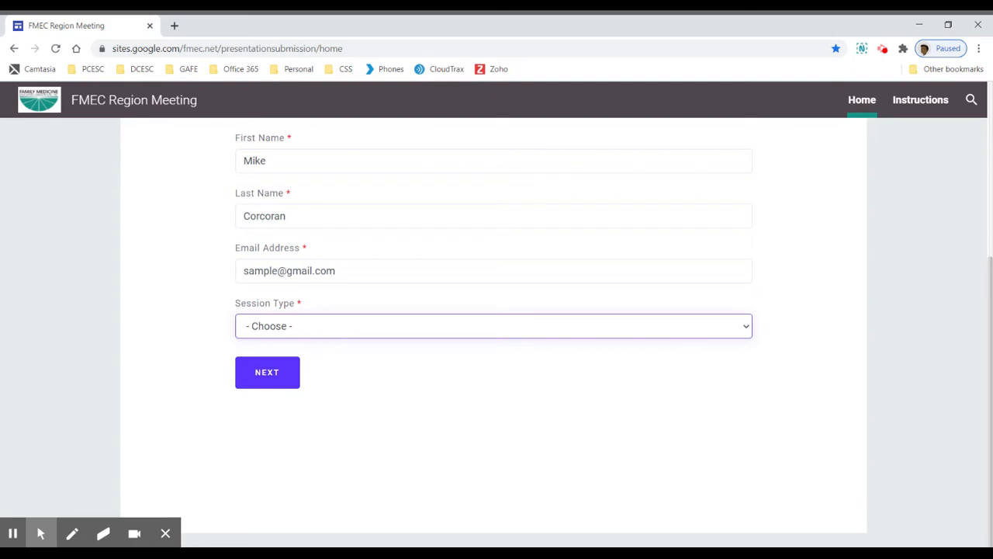
- Choose Lecture Discussion as session type, continue, and select LD13 Inch Wide-Mile Deep
click(494, 325)
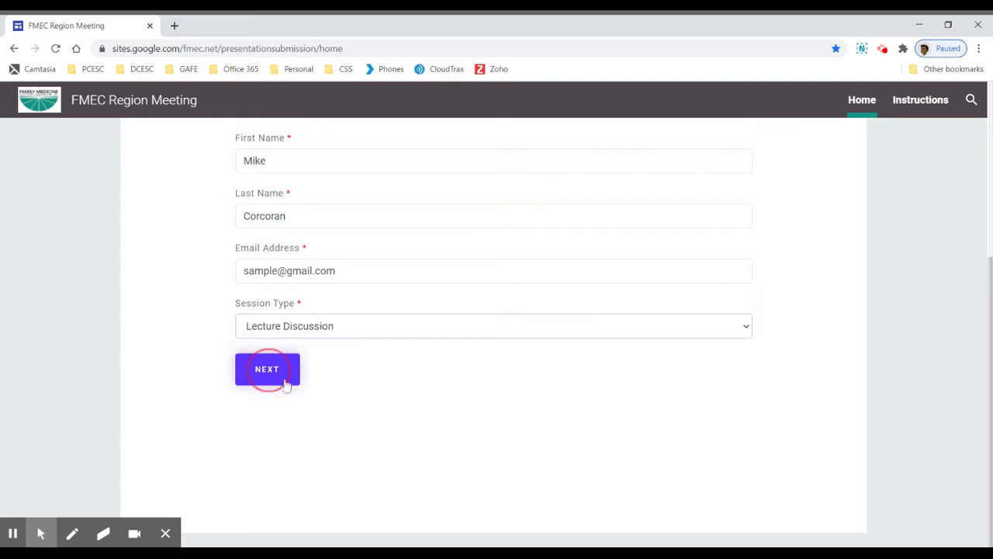
click(267, 369)
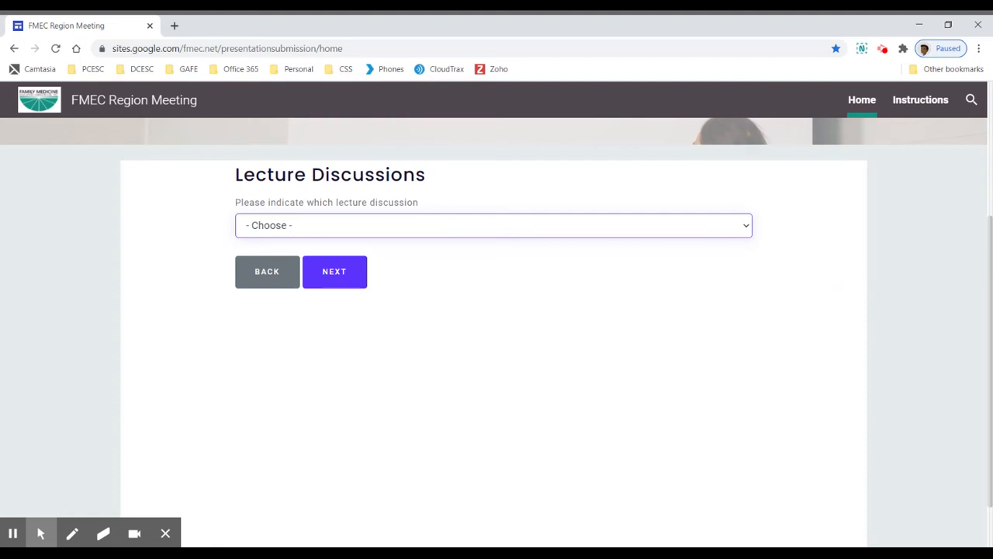
click(494, 225)
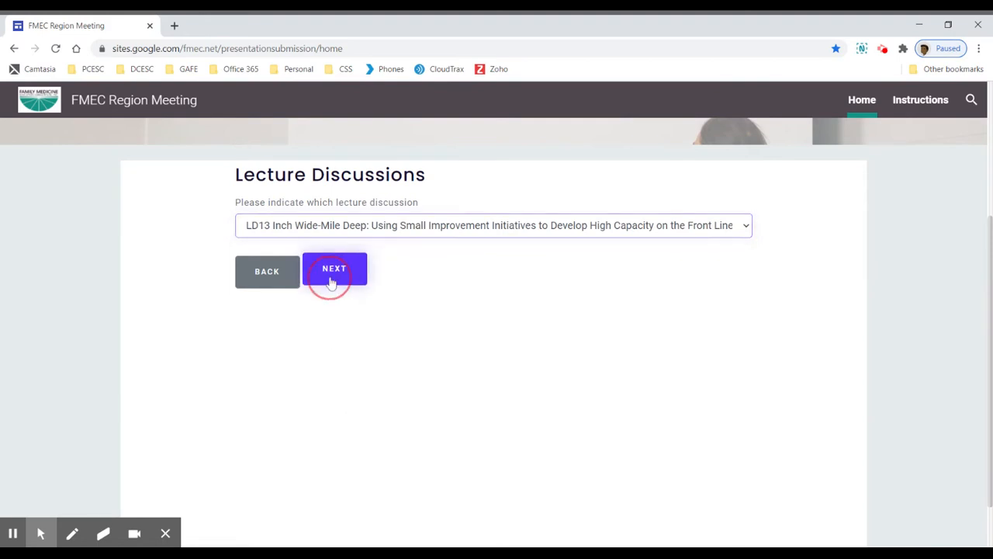
- Continue to presentation details, set Date Presenting to October 1, and begin Document Upload 1
click(335, 270)
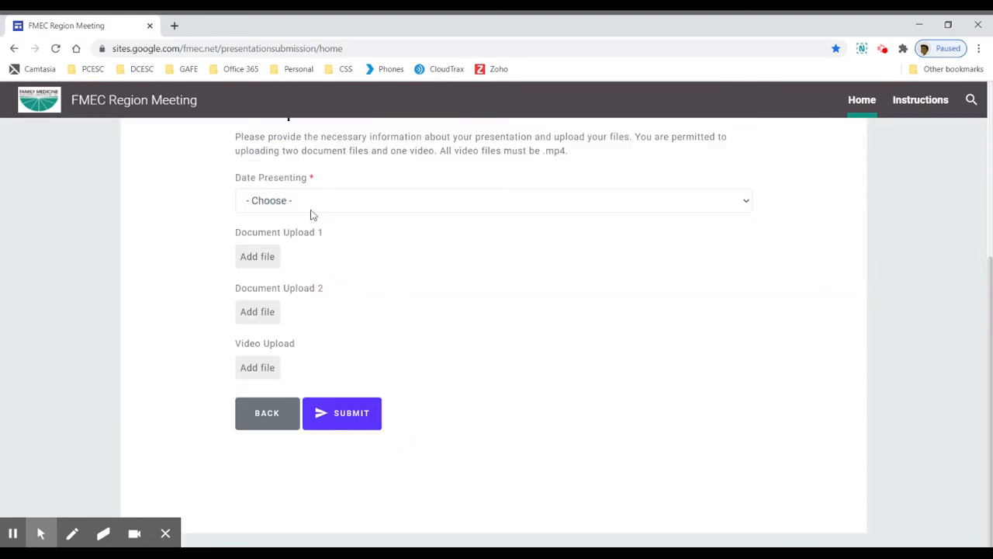
click(493, 200)
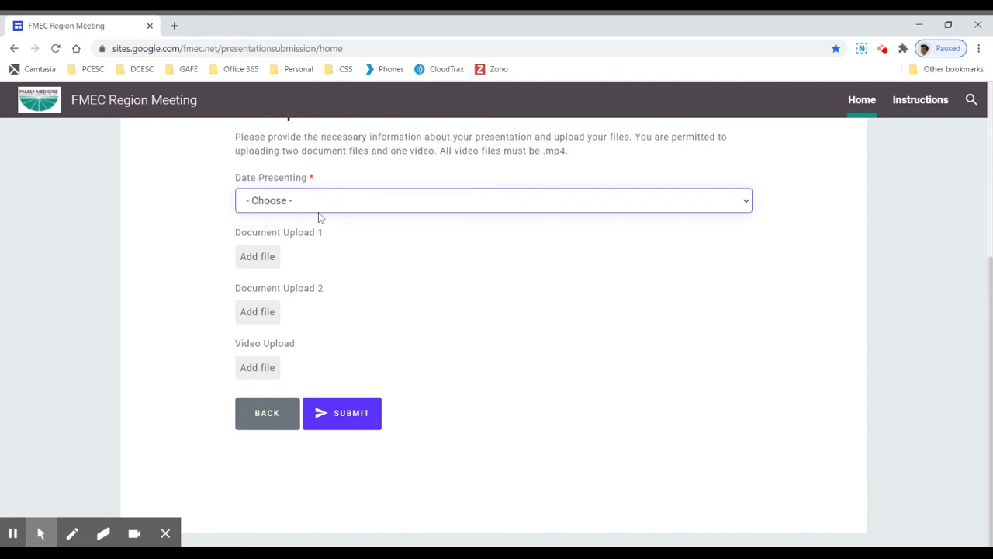
click(493, 201)
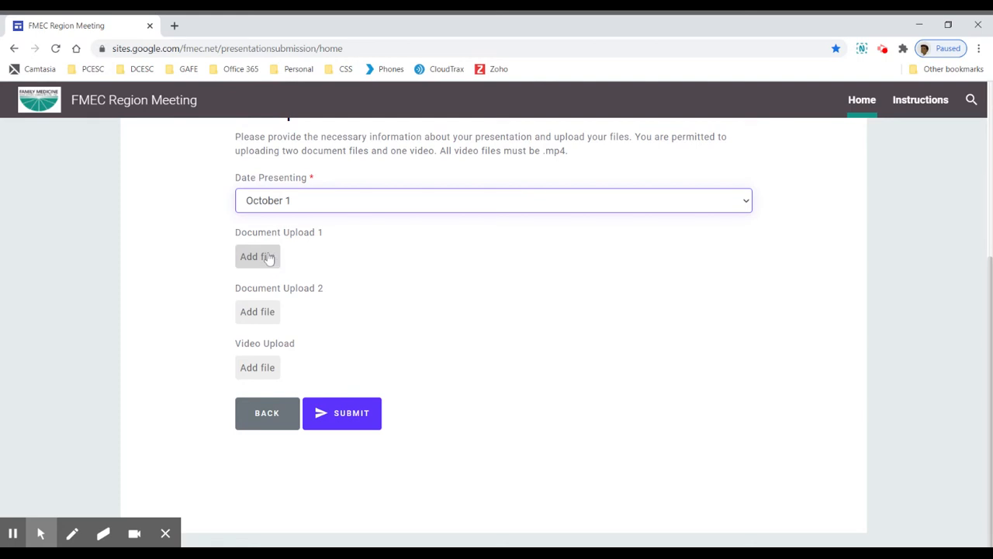
mouse_move(245, 351)
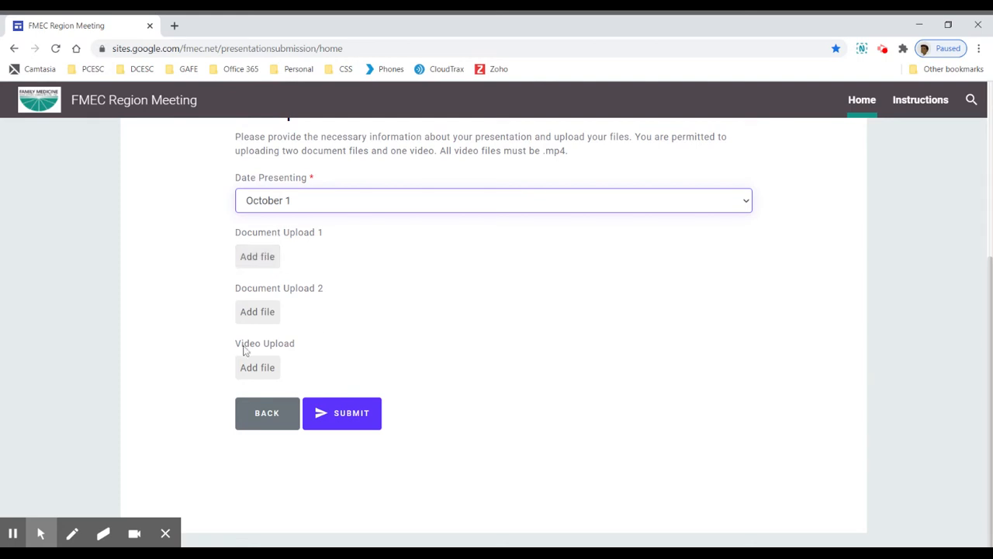
mouse_move(272, 272)
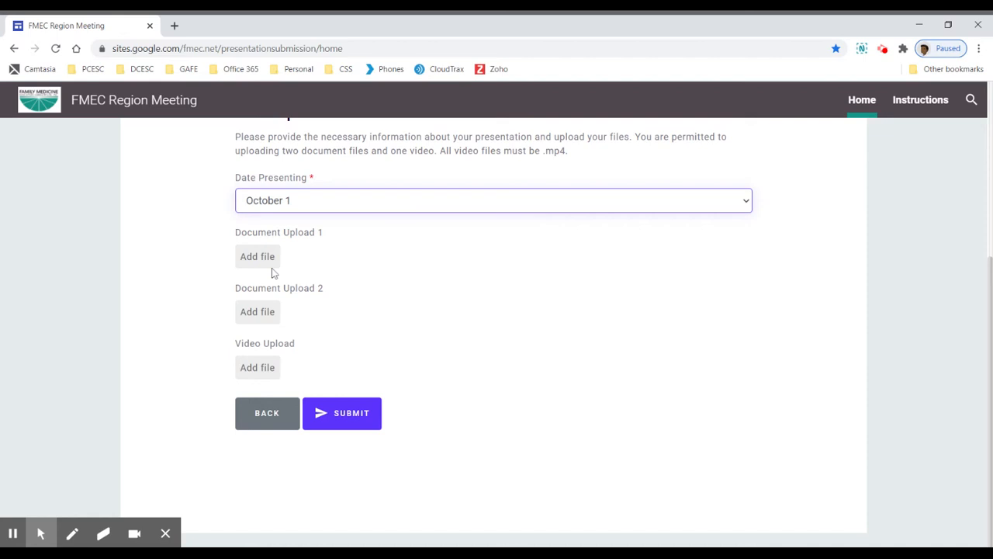
click(257, 256)
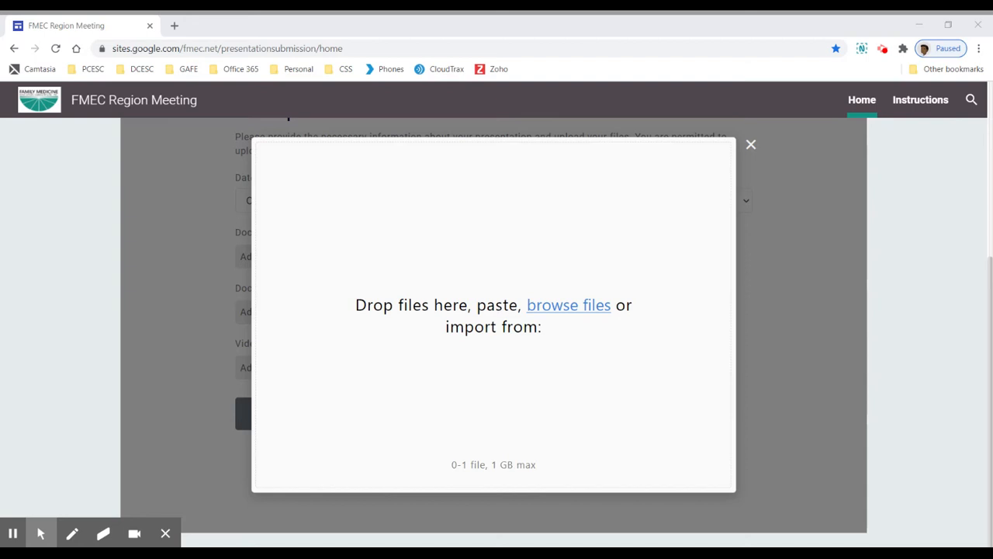
- Upload Presenter Submission Instructions.pdf as the first document and close the dialog
click(568, 304)
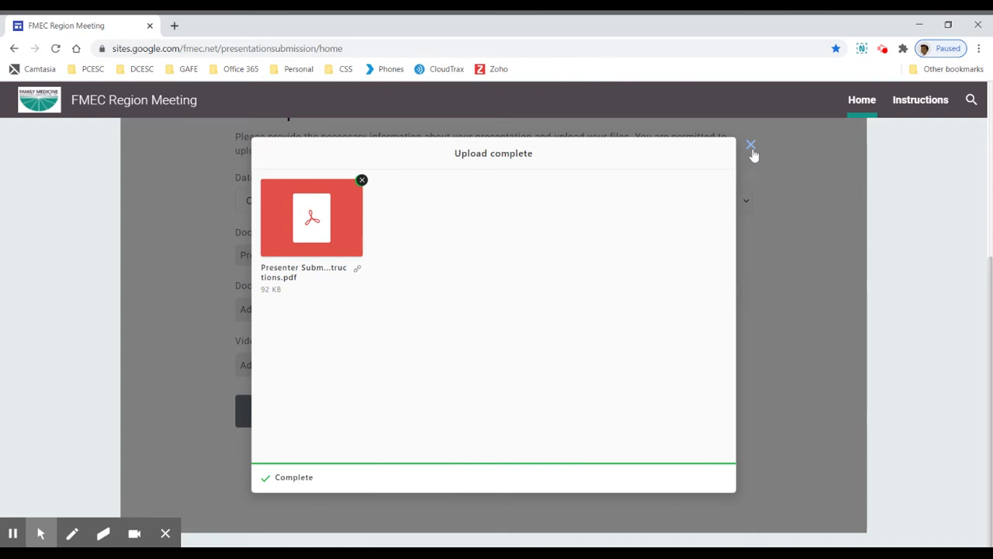
click(749, 145)
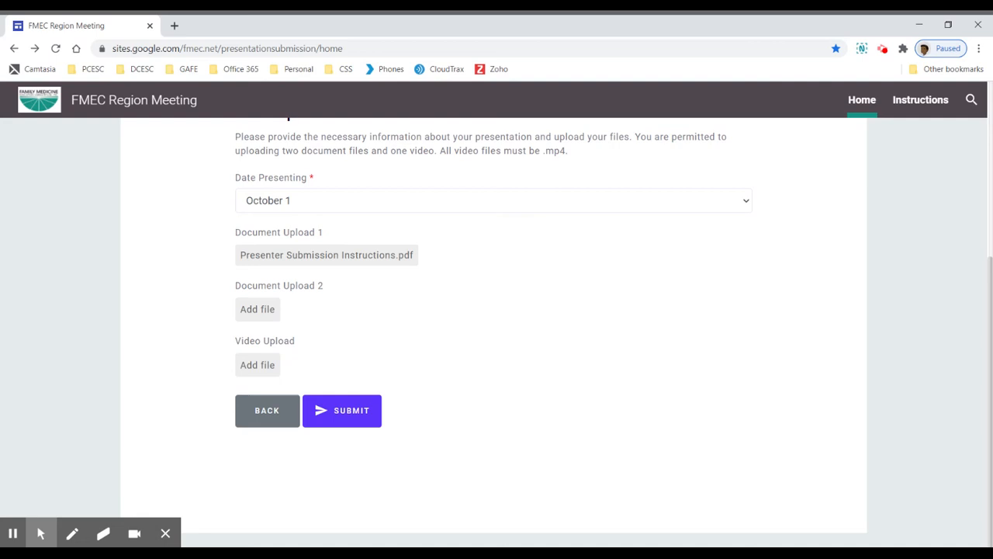
mouse_move(258, 309)
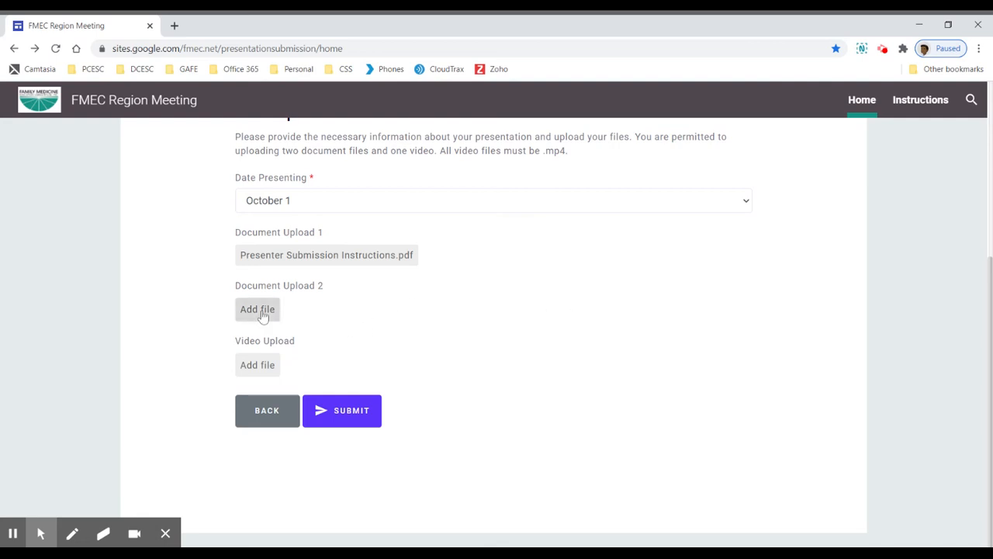
- Attach Frequently Asked Questions 2020.pdf as Document Upload 2
click(257, 309)
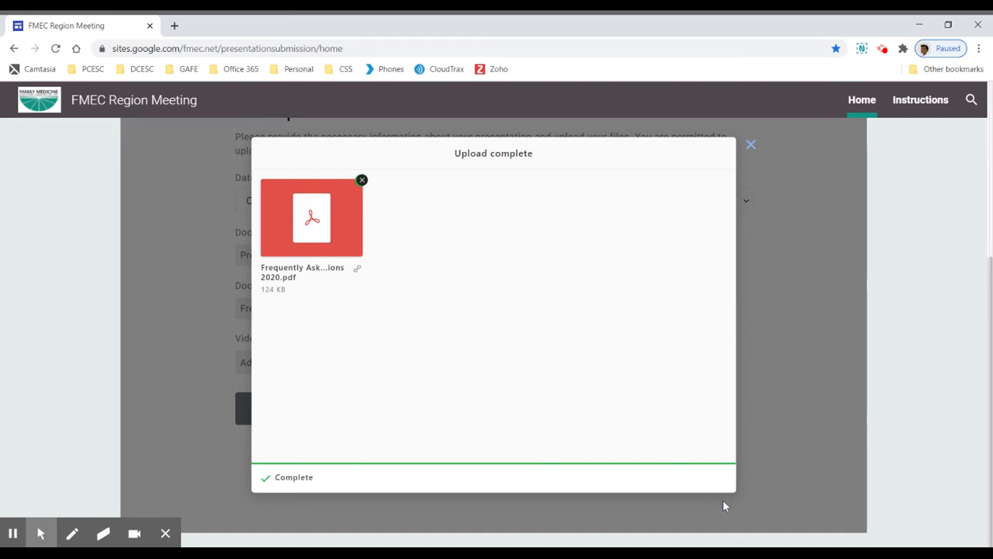
mouse_move(714, 220)
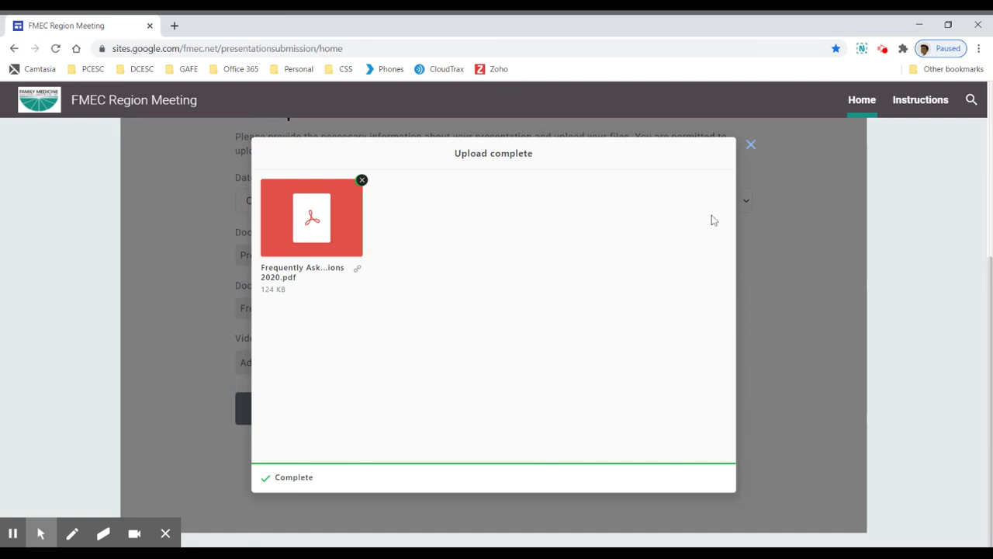
click(751, 145)
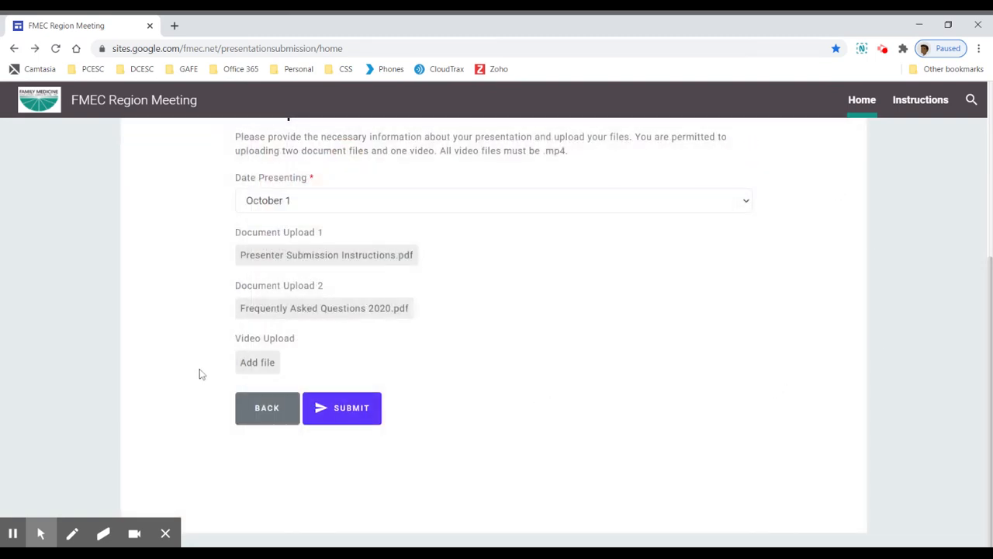
- Attach Google Meet Training.mp4 as the Video Upload, leaving the form unsubmitted
click(258, 361)
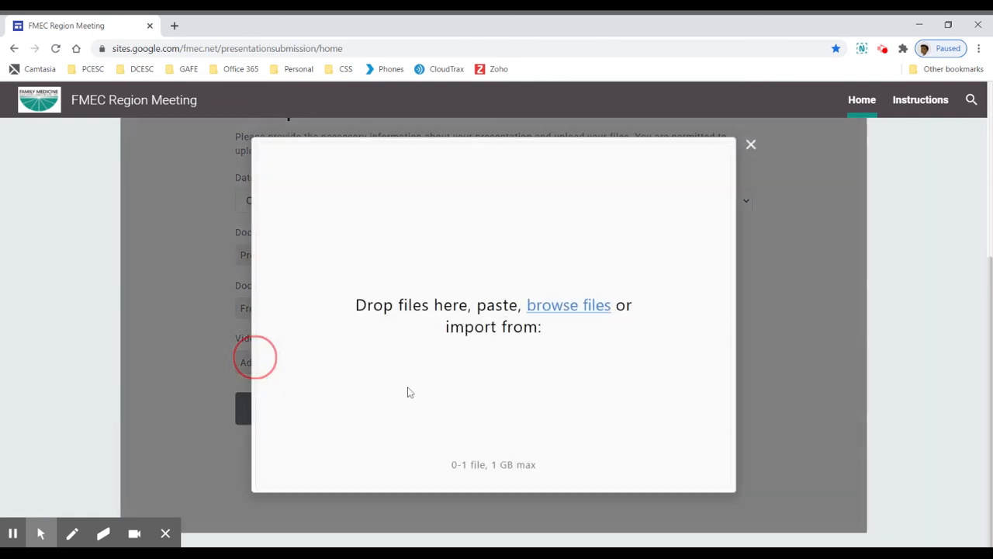
mouse_move(568, 304)
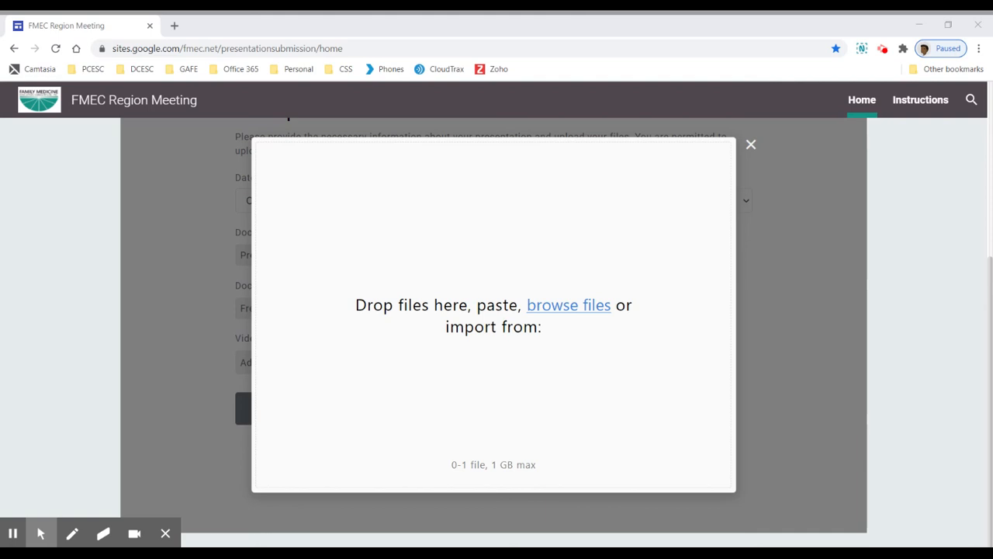
click(568, 304)
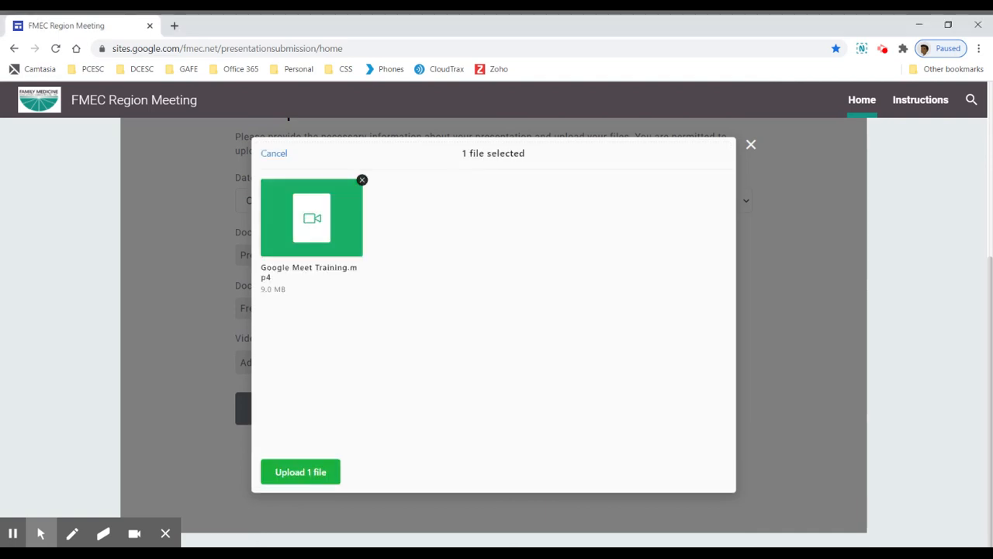
click(301, 472)
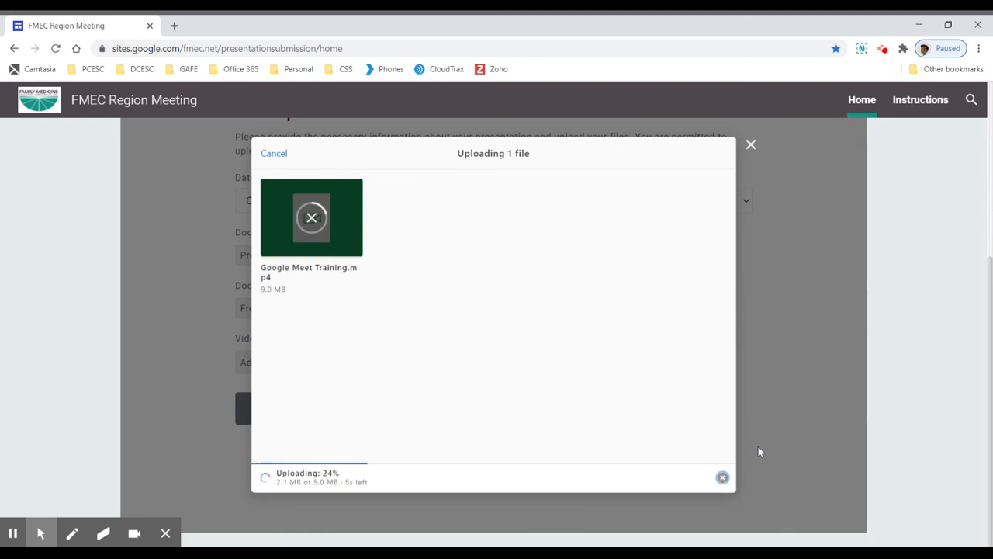
mouse_move(337, 406)
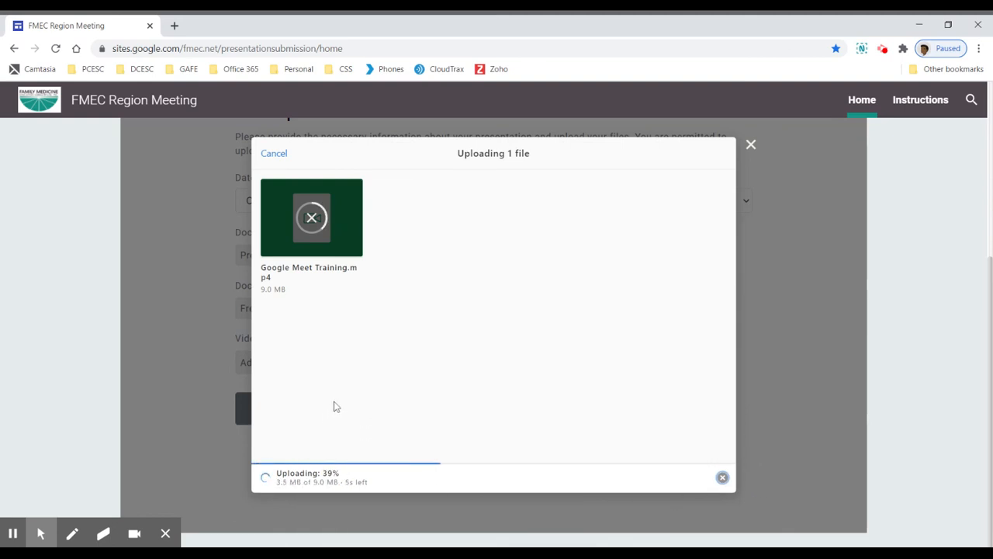
mouse_move(761, 290)
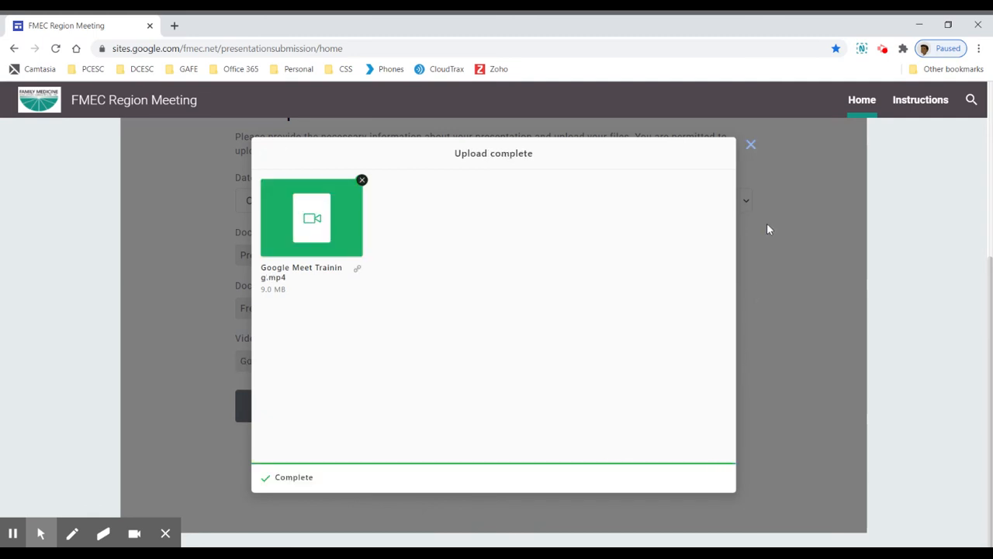
click(751, 144)
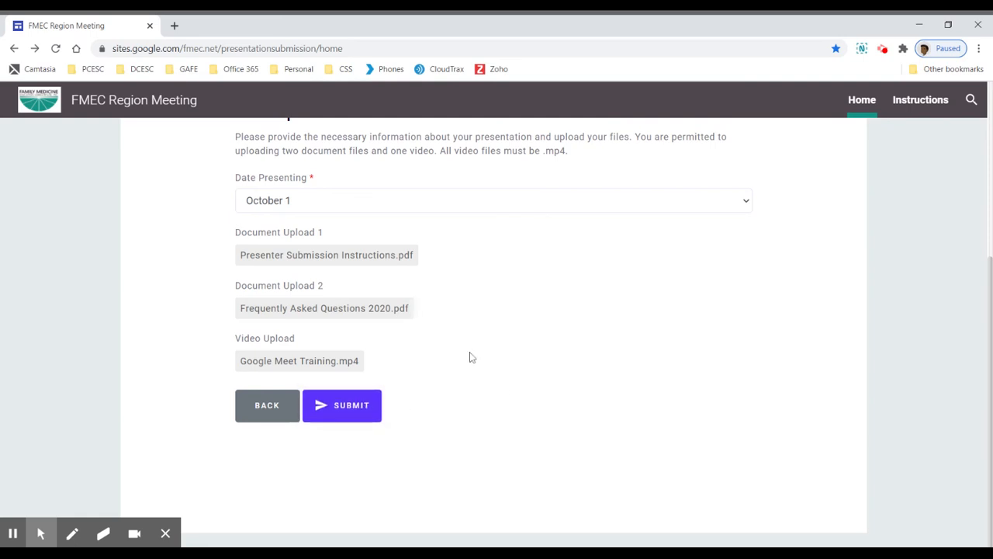
mouse_move(257, 227)
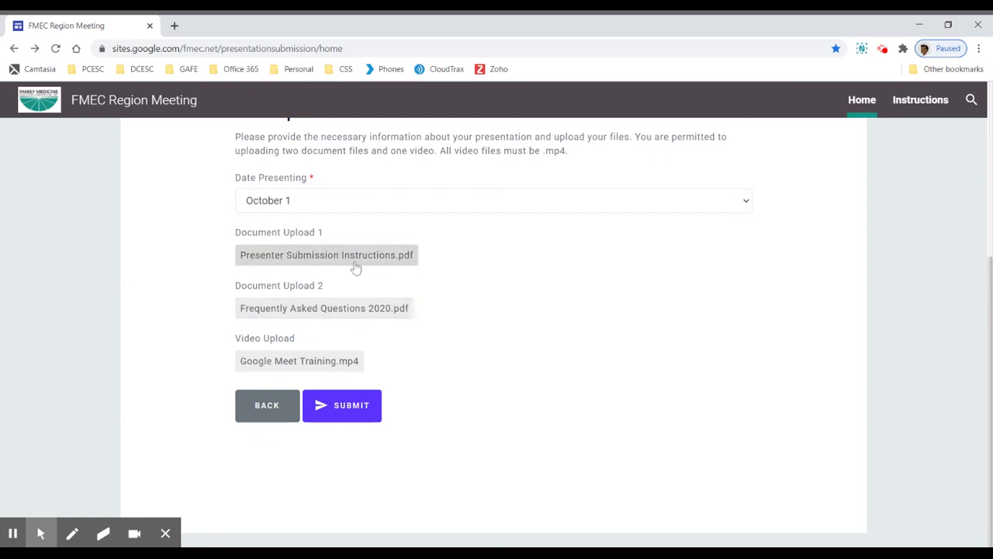
mouse_move(323, 258)
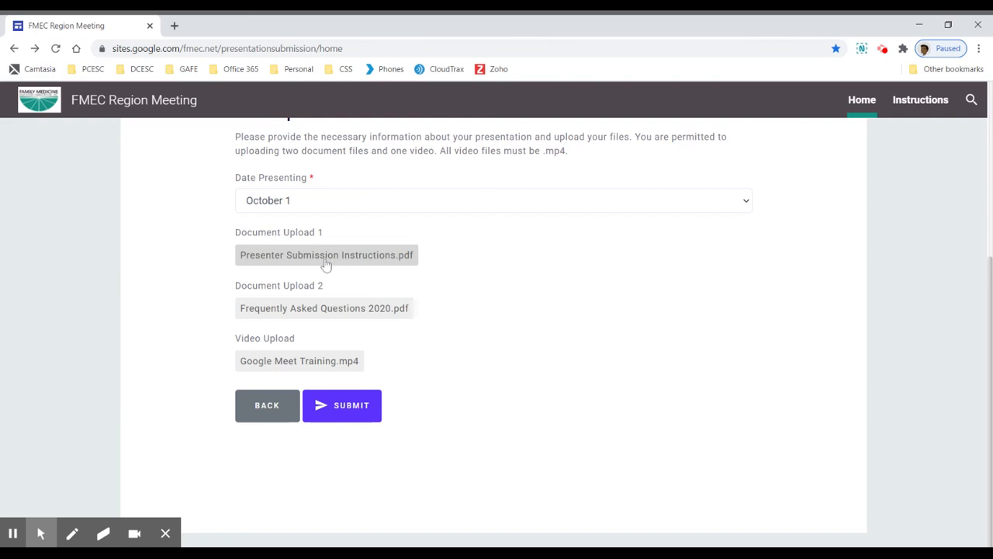
mouse_move(456, 326)
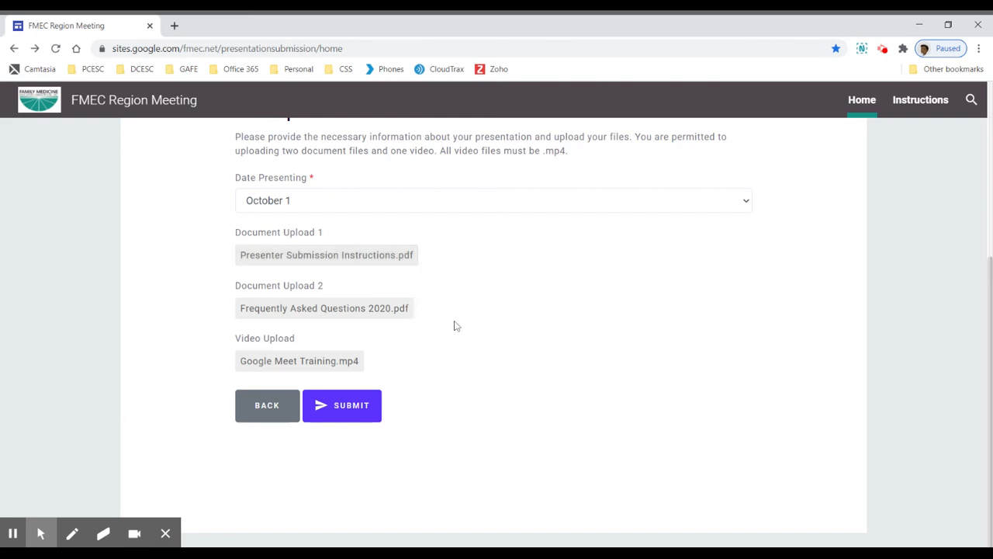
mouse_move(460, 319)
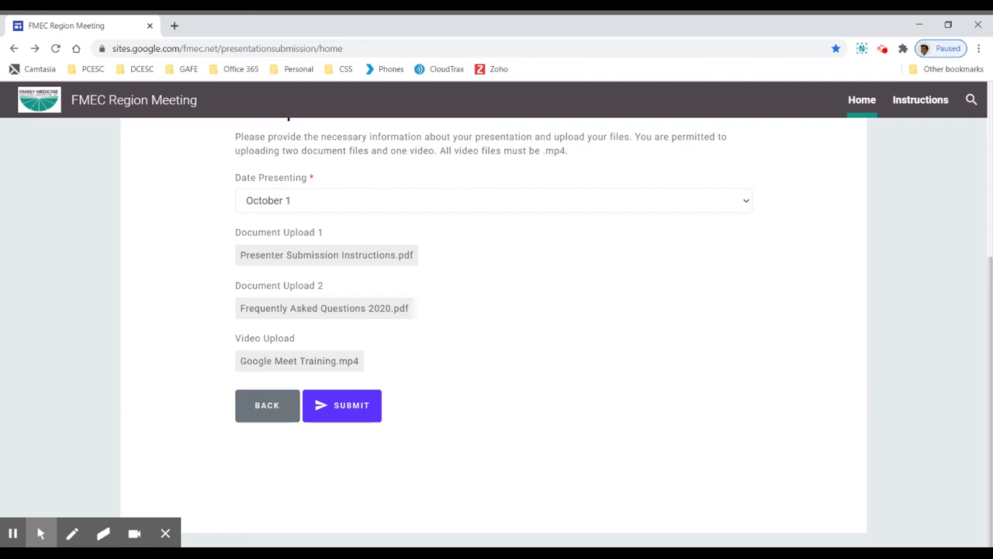
mouse_move(605, 420)
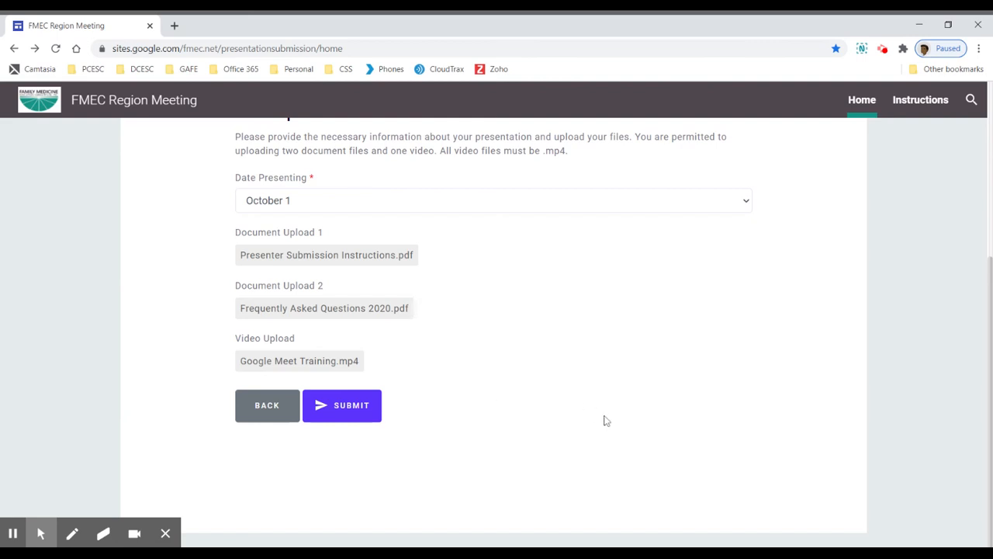